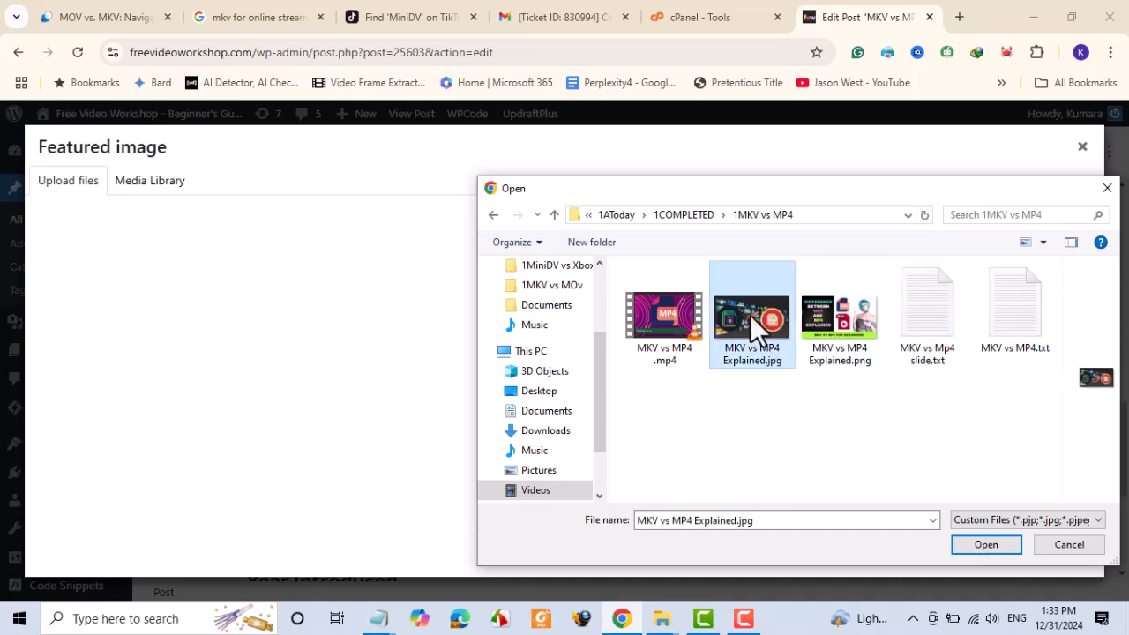
Step: Attempt the MKV vs MP4 Explained.jpg upload, hit the could-not-be-moved error, and move to cPanel
{"action": "left_click", "coordinate": [986, 544]}
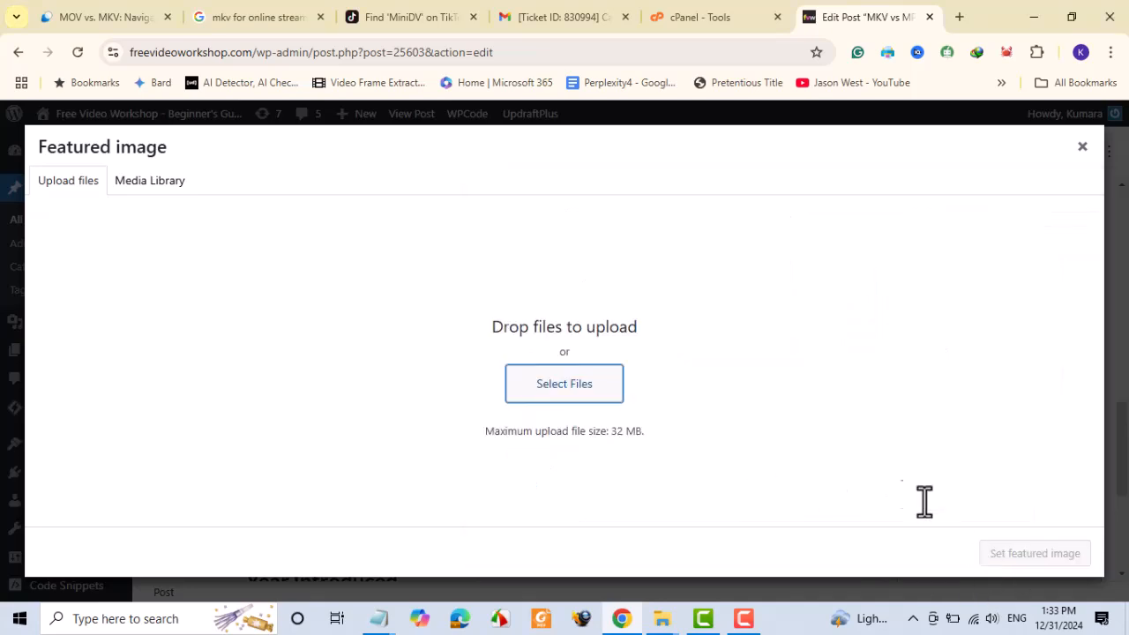
{"action": "left_click", "coordinate": [150, 180]}
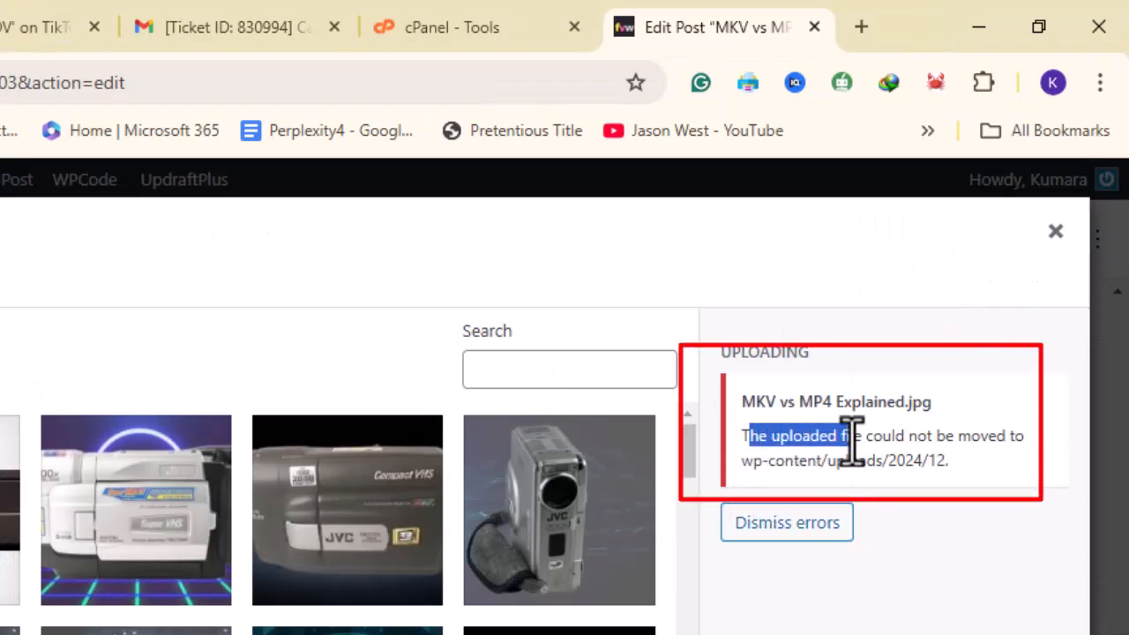
{"action": "left_click", "coordinate": [450, 27]}
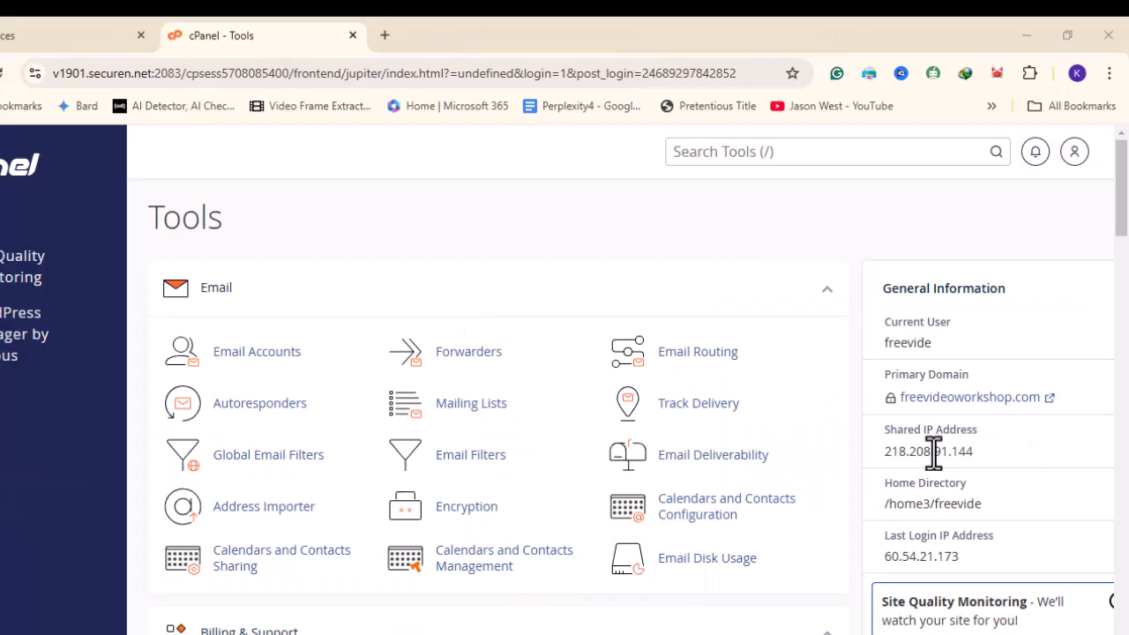
Step: Scroll to Statistics showing File Usage at 302,088 of 300,000 (100.7%)
{"action": "scroll", "scroll_direction": "down", "scroll_amount": 3}
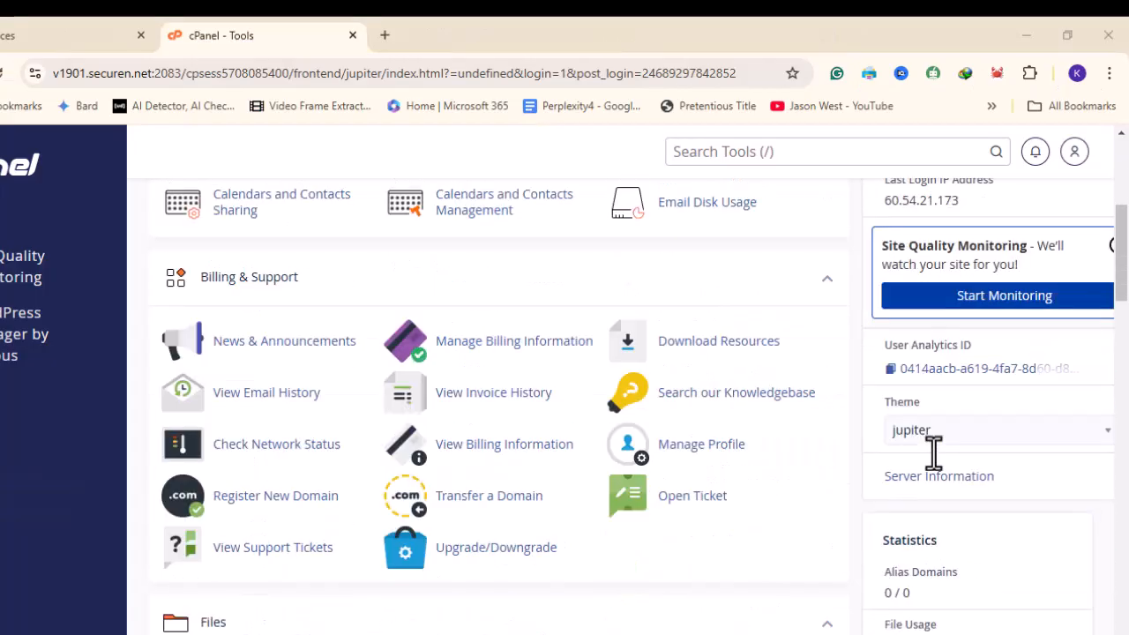
{"action": "scroll", "scroll_direction": "down", "scroll_amount": 3}
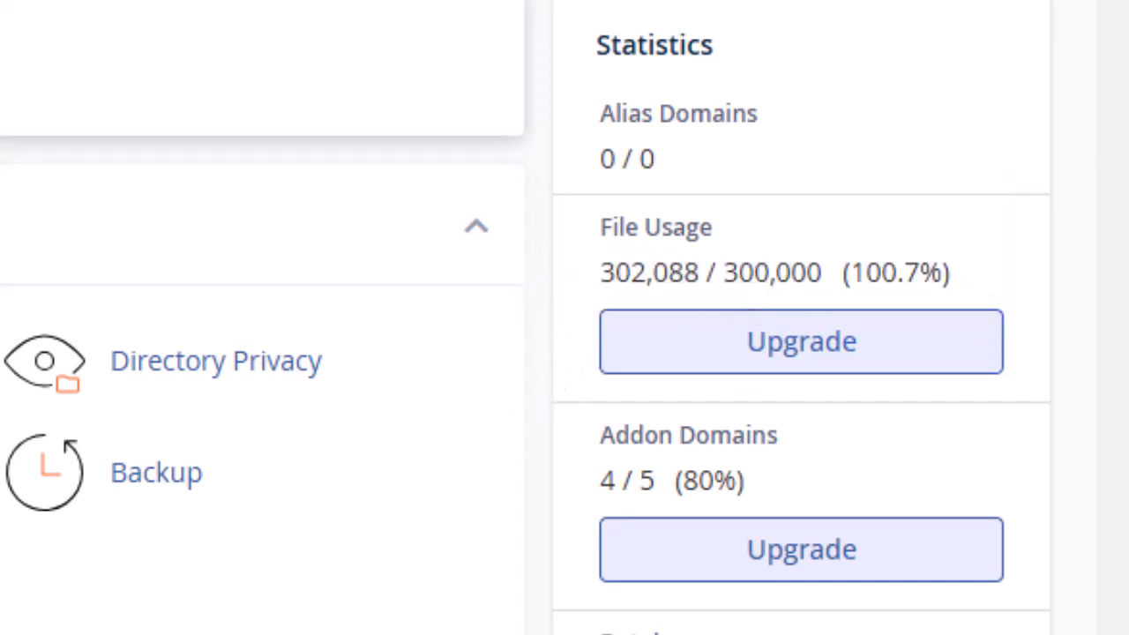
{"action": "scroll", "scroll_direction": "down", "scroll_amount": 3}
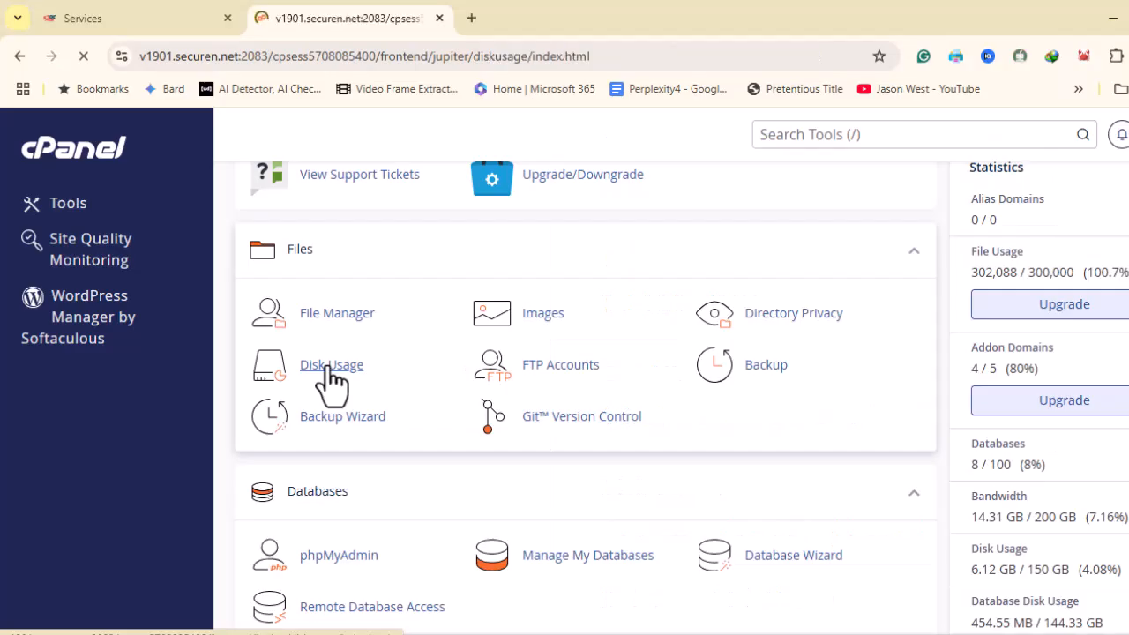
Step: Bring up the Disk Usage report listing .trash (~1,535 MB) and infected_copy (~1,435 MB) as largest
{"action": "left_click", "coordinate": [331, 363]}
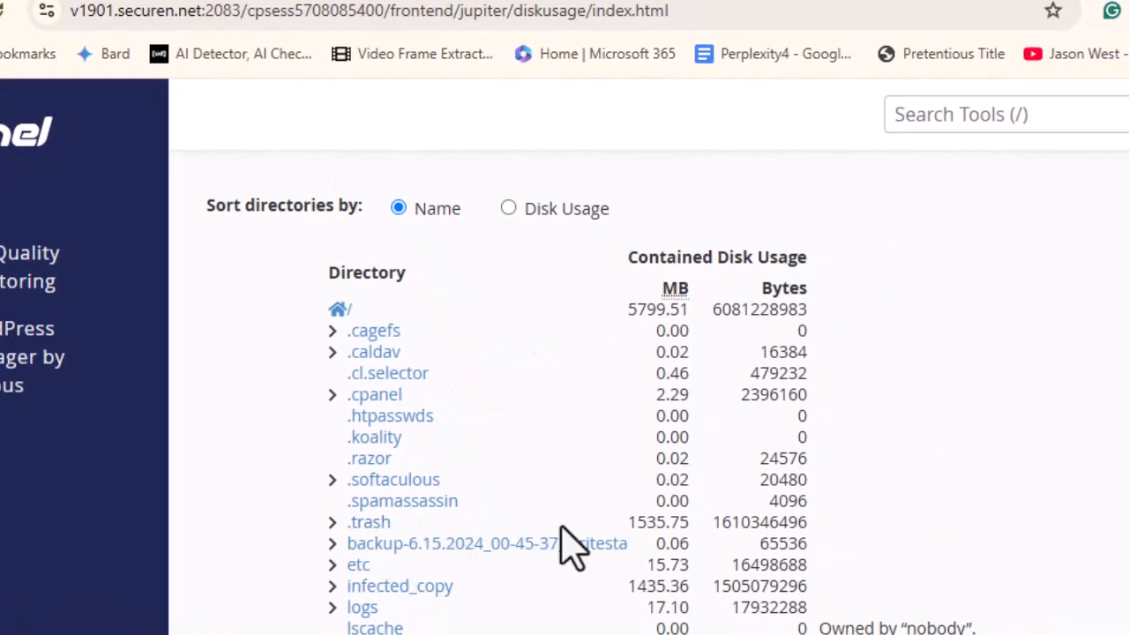
{"action": "mouse_move", "coordinate": [344, 522]}
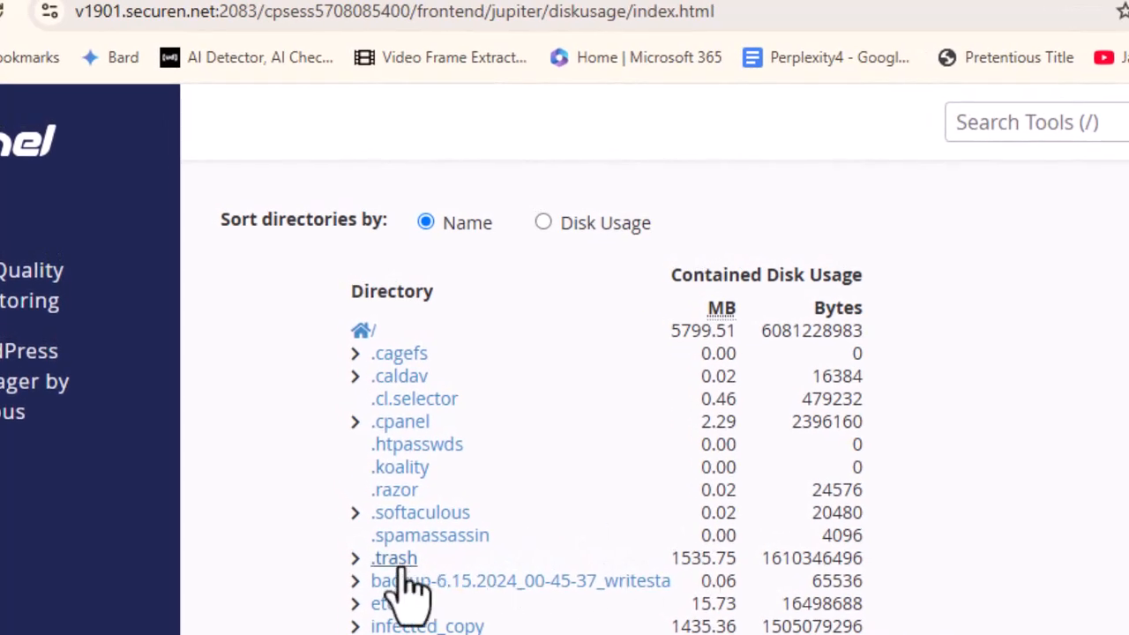
Step: Empty the .trash folder in File Manager so it drops to 0 MB
{"action": "left_click", "coordinate": [391, 558]}
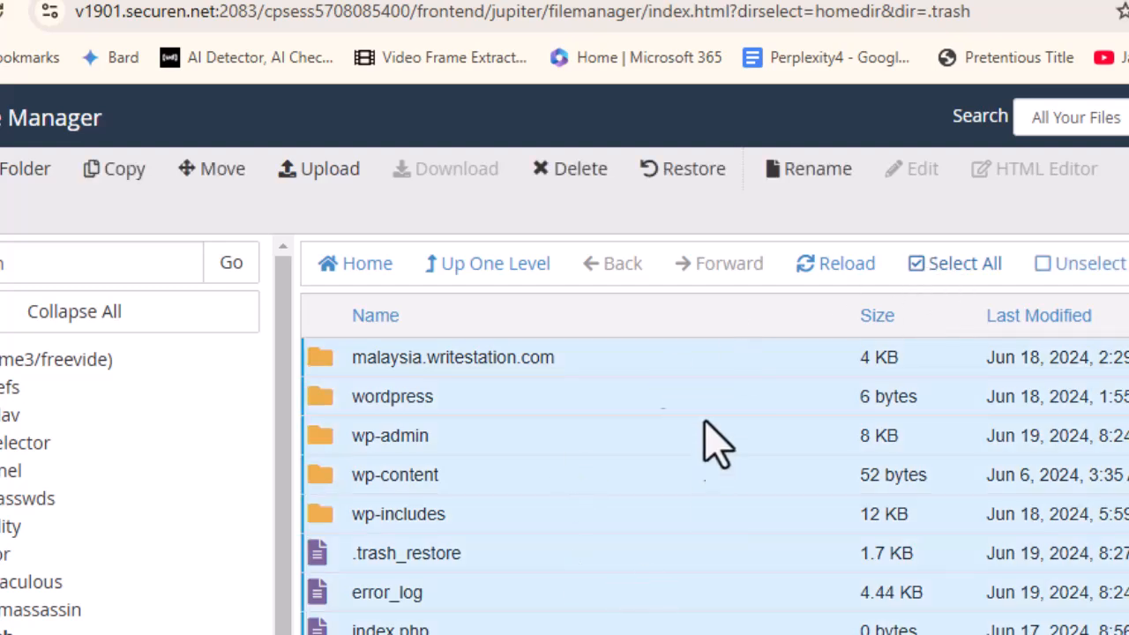
{"action": "mouse_move", "coordinate": [575, 586]}
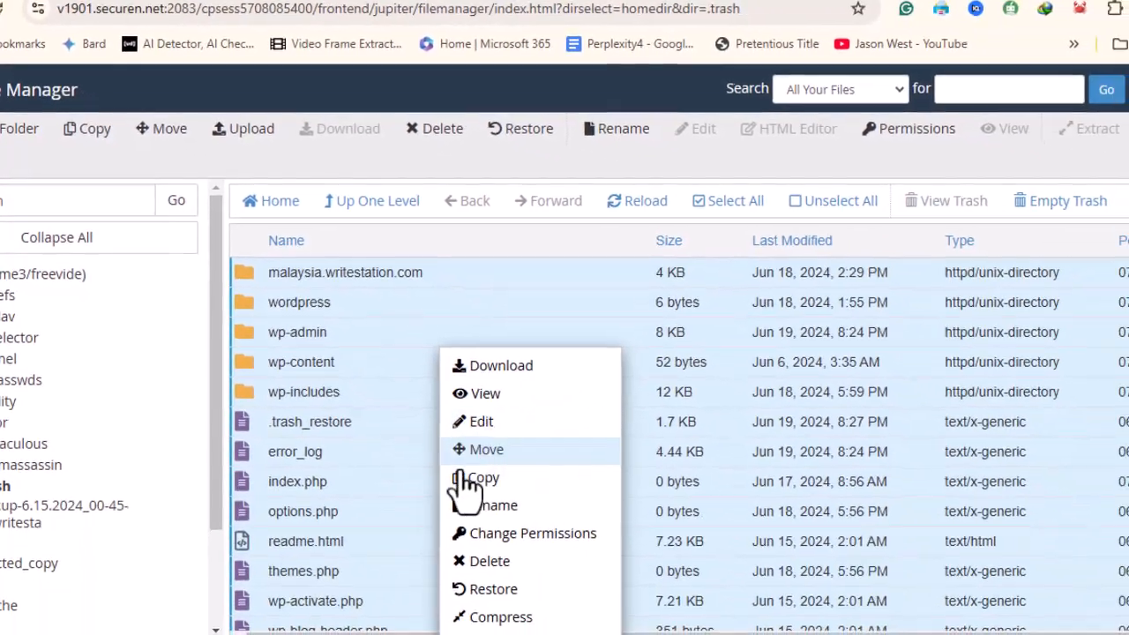
{"action": "mouse_move", "coordinate": [487, 561]}
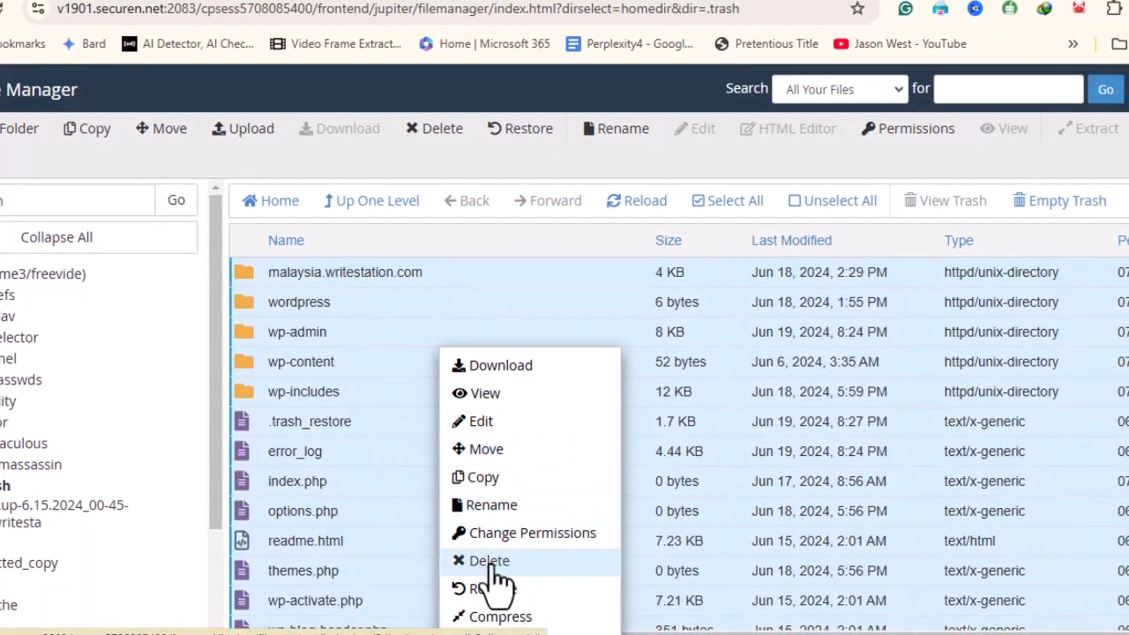
{"action": "left_click", "coordinate": [487, 561]}
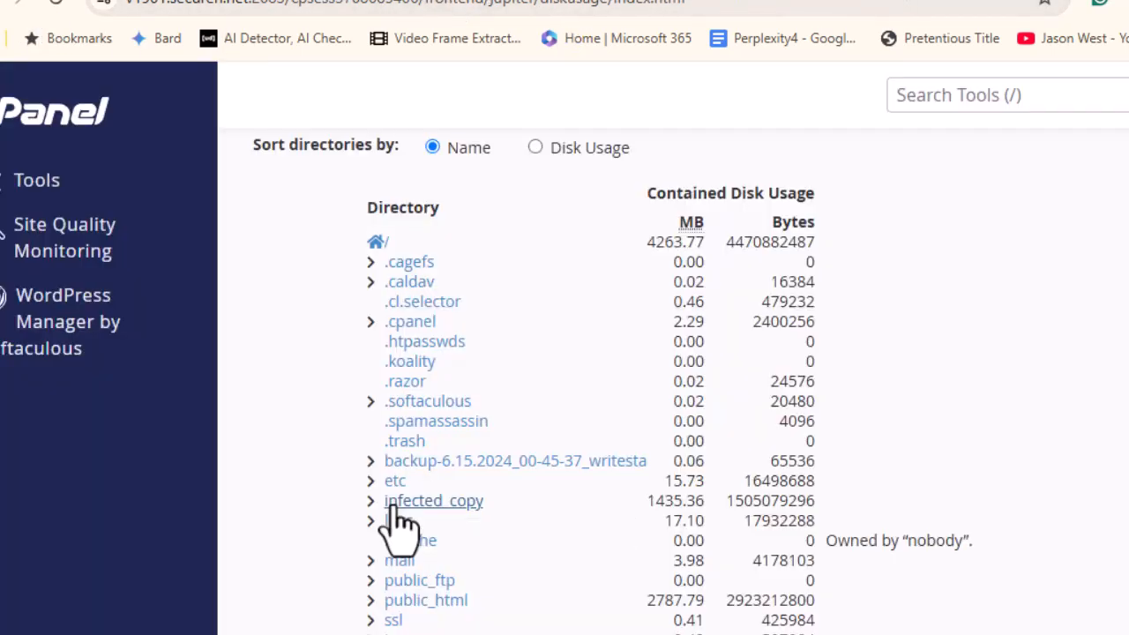
Step: Permanently delete everything in infected_copy, skipping the trash, dropping file usage to 66.15%
{"action": "left_click", "coordinate": [435, 501]}
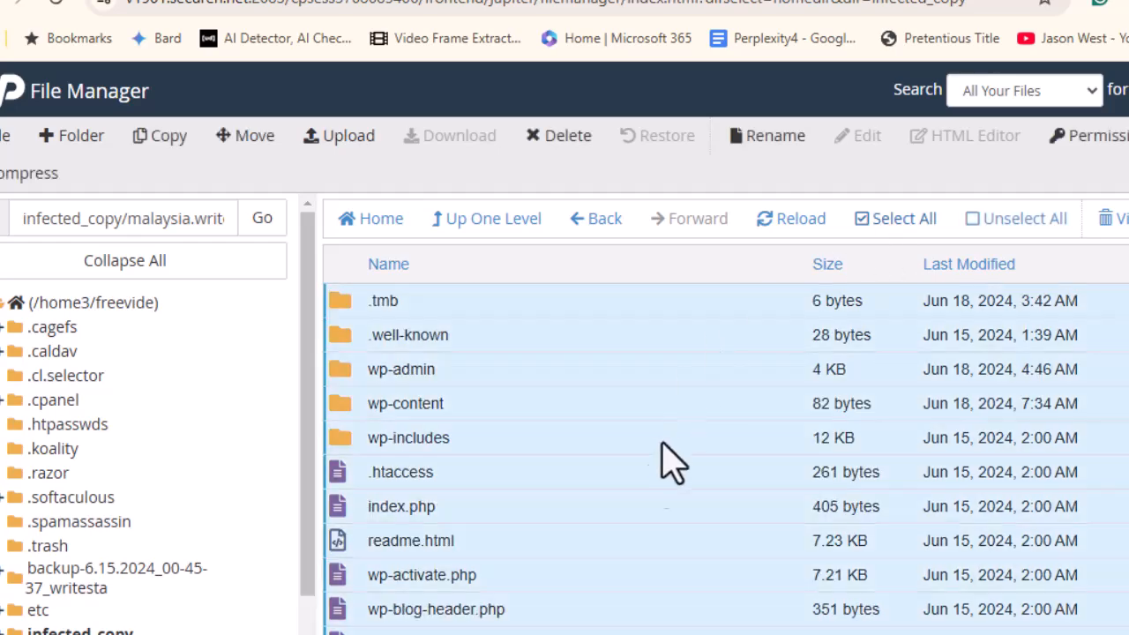
{"action": "right_click", "coordinate": [392, 462]}
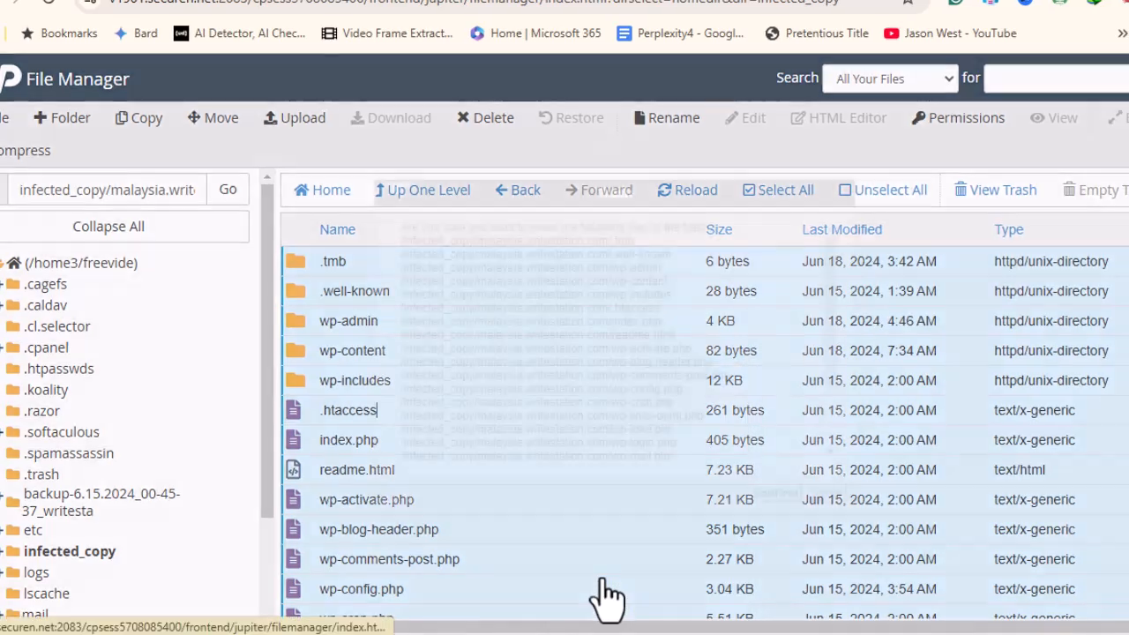
{"action": "left_click", "coordinate": [494, 116]}
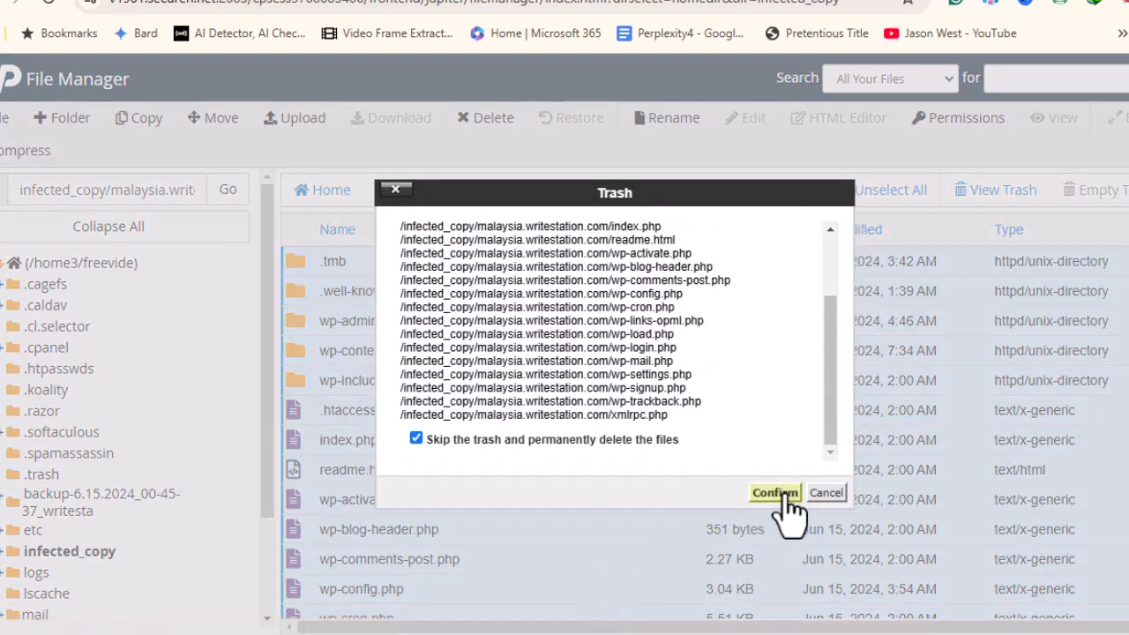
{"action": "left_click", "coordinate": [775, 492]}
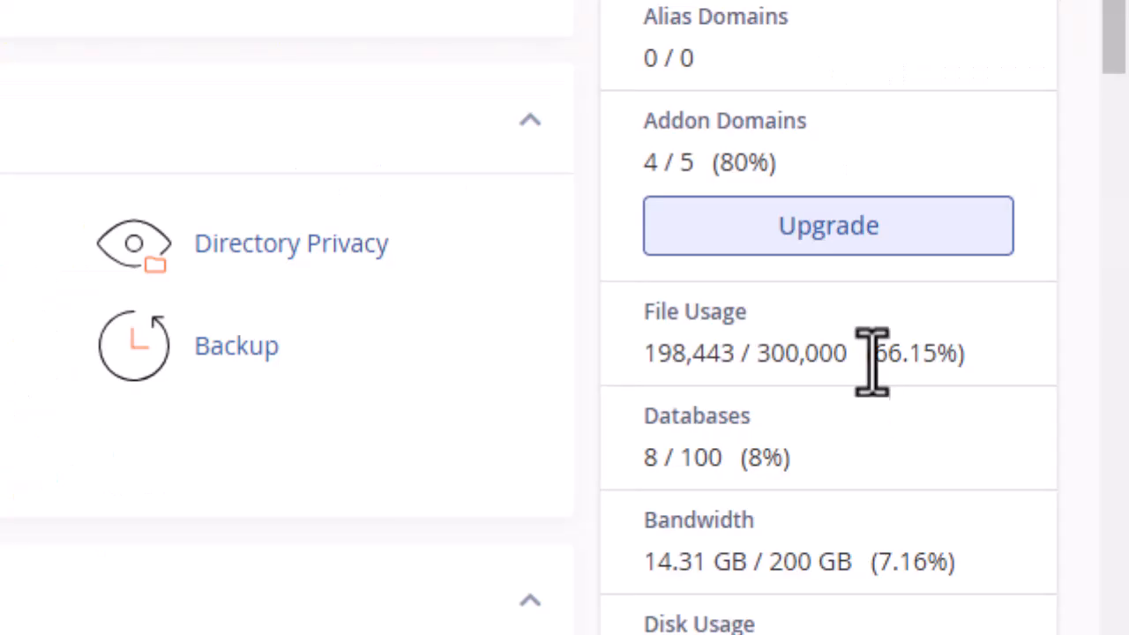
Step: Highlight the File Usage figure of 198,443 of 300,000 (66.15%)
{"action": "double_click", "coordinate": [918, 355]}
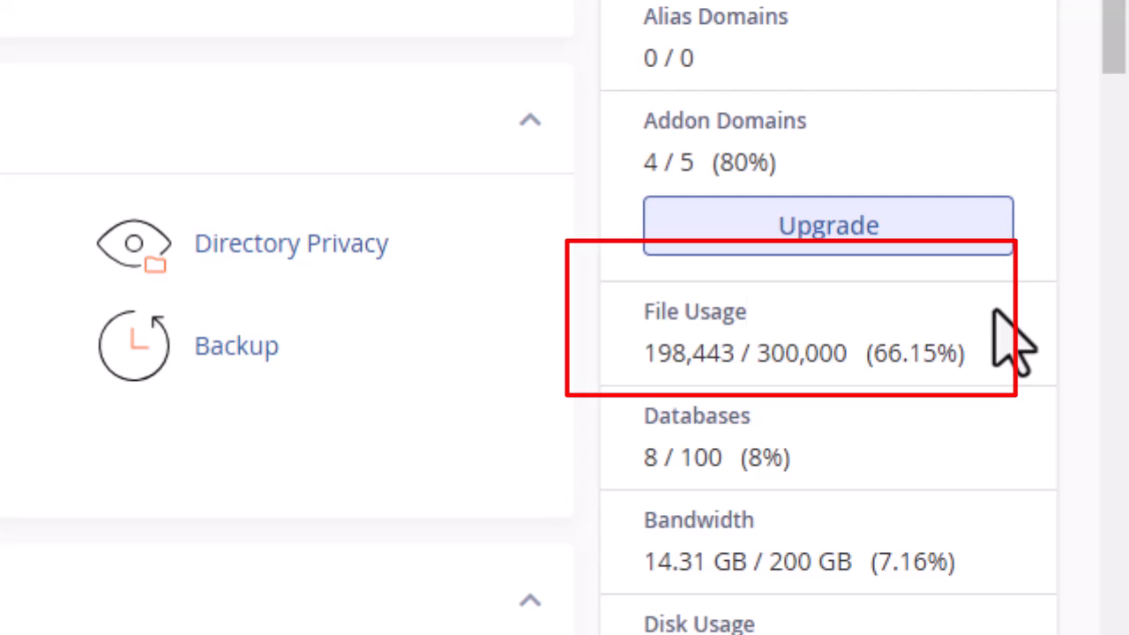
{"action": "mouse_move", "coordinate": [692, 429]}
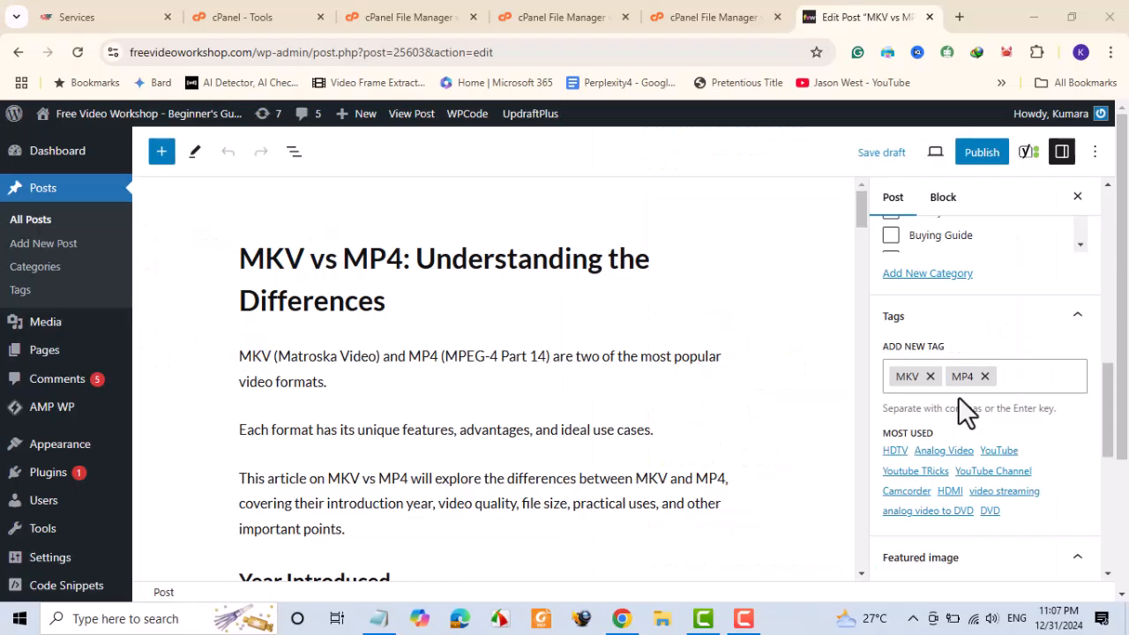
Step: Upload MKV vs MP4 Explained.jpg as the featured image, now succeeding
{"action": "scroll", "scroll_direction": "down", "scroll_amount": 3}
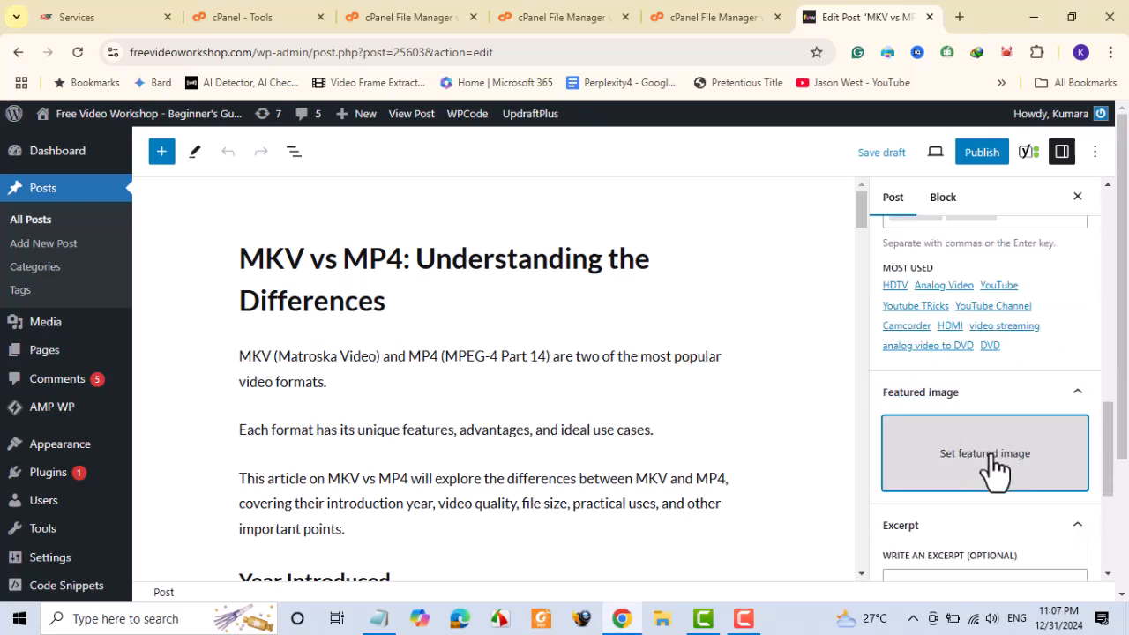
{"action": "left_click", "coordinate": [984, 454]}
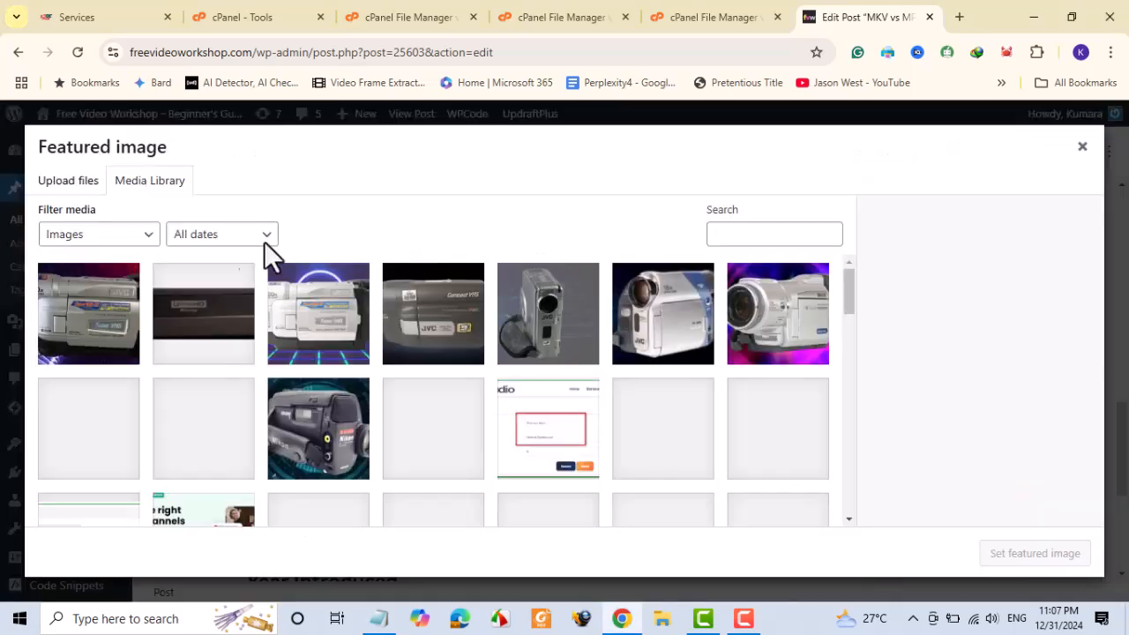
{"action": "left_click", "coordinate": [67, 180]}
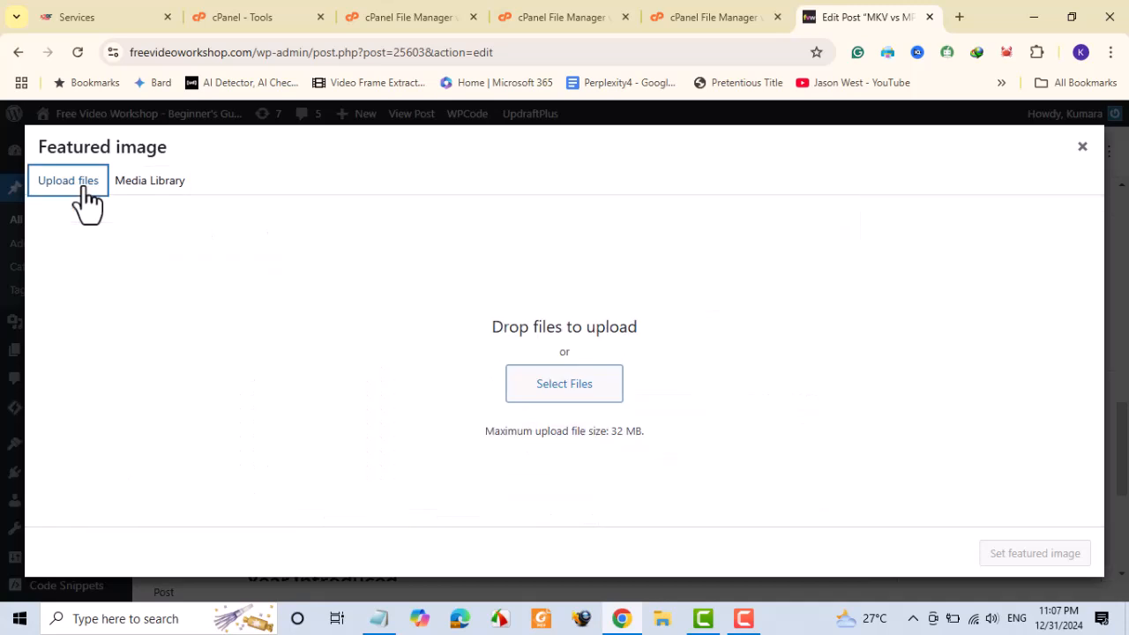
{"action": "mouse_move", "coordinate": [564, 384]}
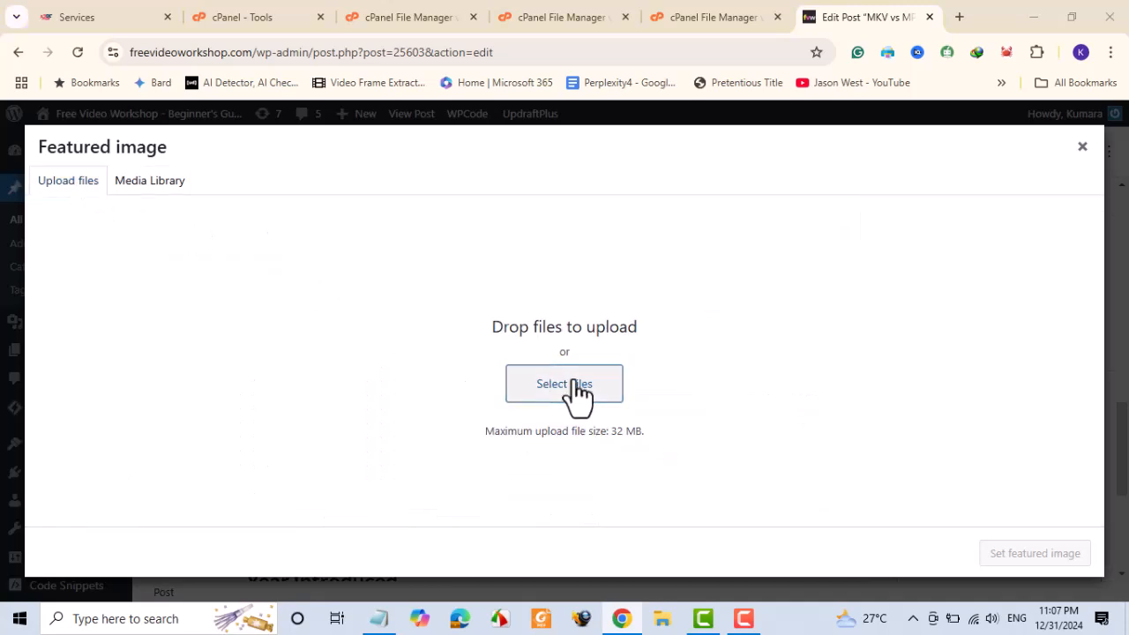
{"action": "left_click", "coordinate": [564, 385]}
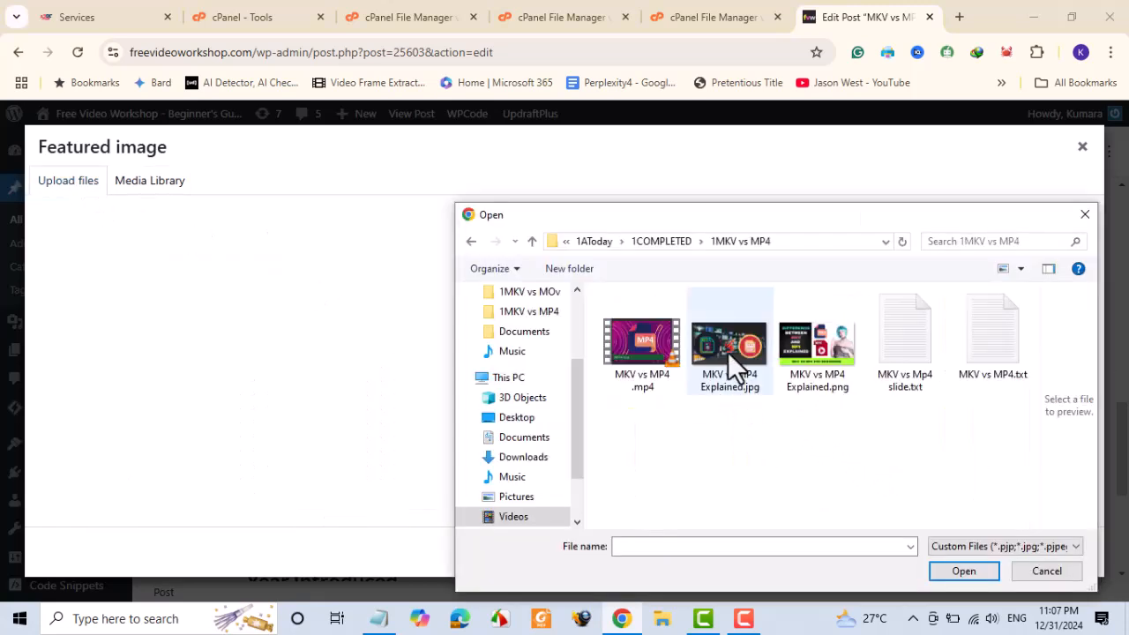
{"action": "left_click", "coordinate": [1046, 571]}
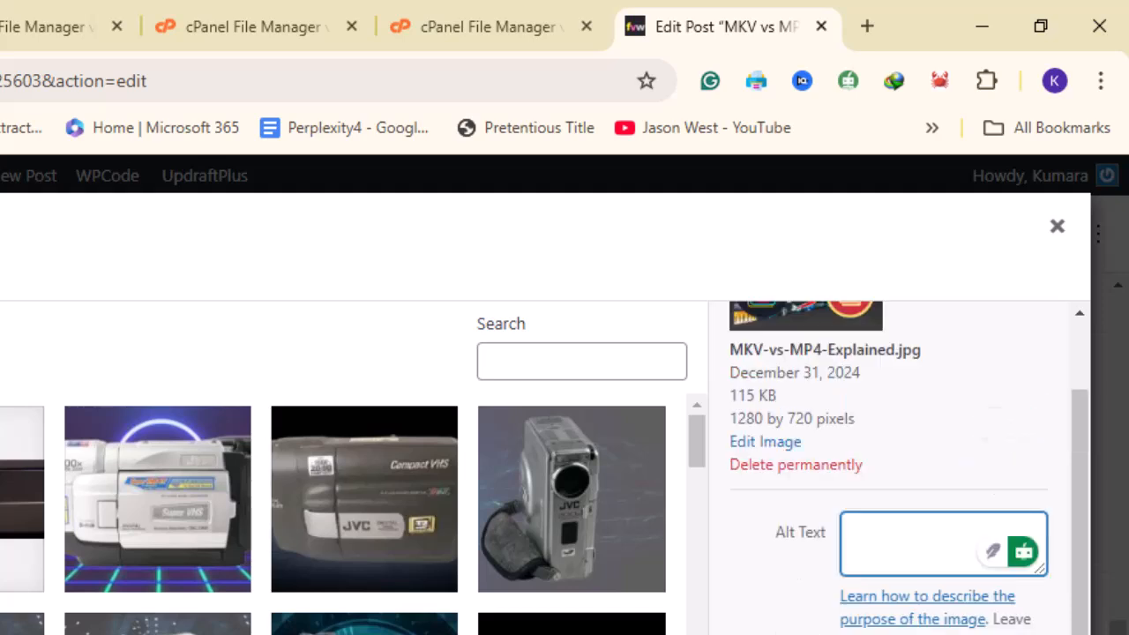
Step: Begin entering the image's alt text
{"action": "type", "text": "N"}
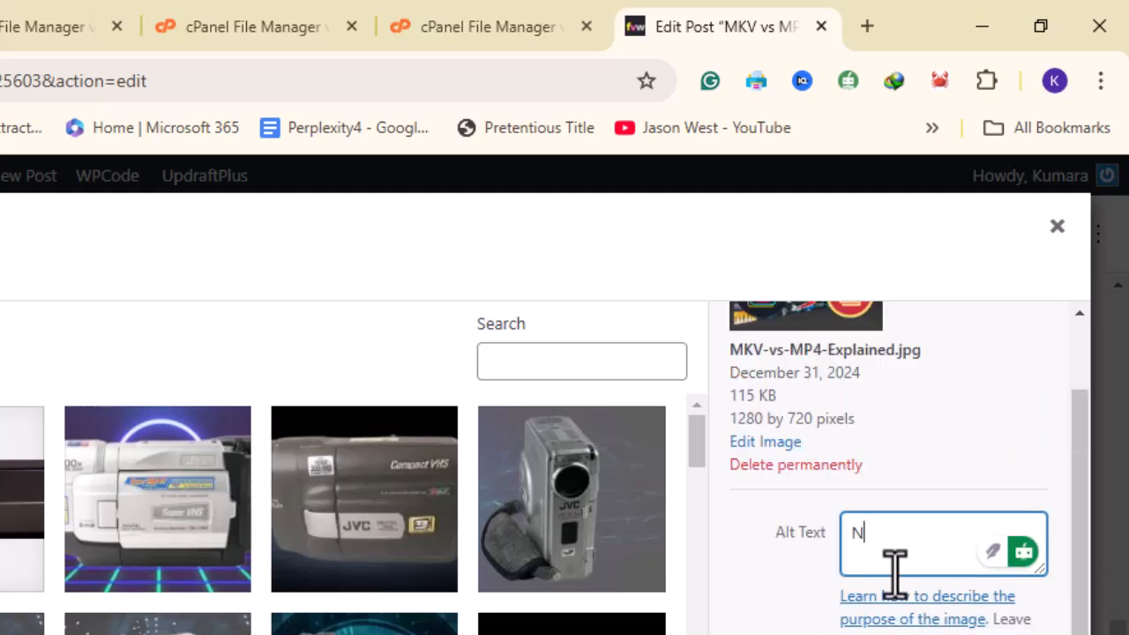
{"action": "type", "text": "K"}
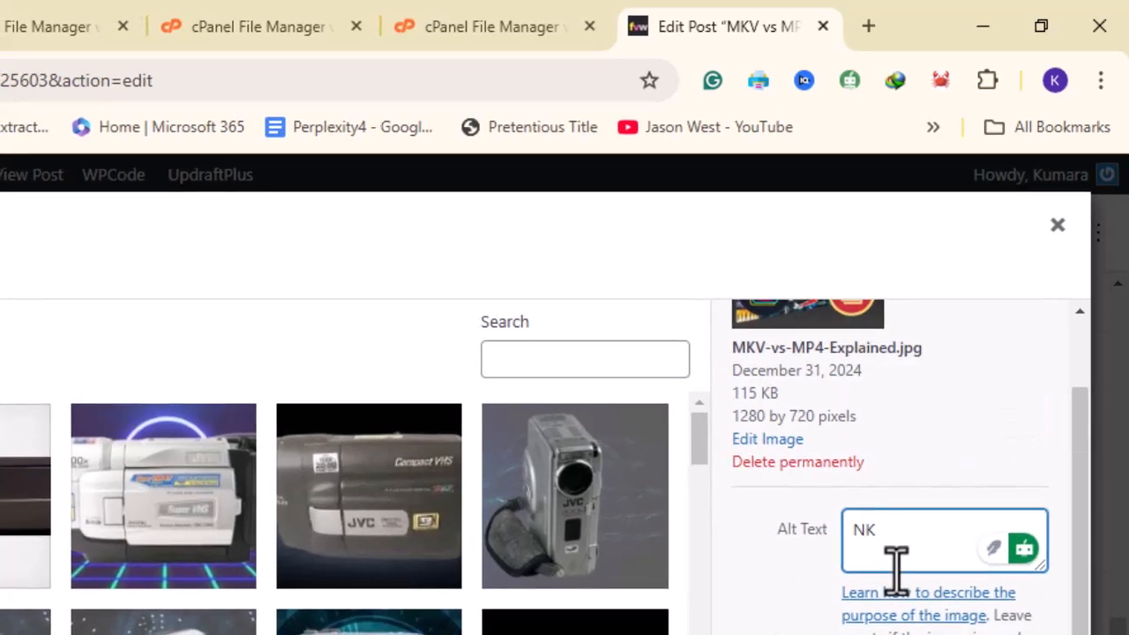